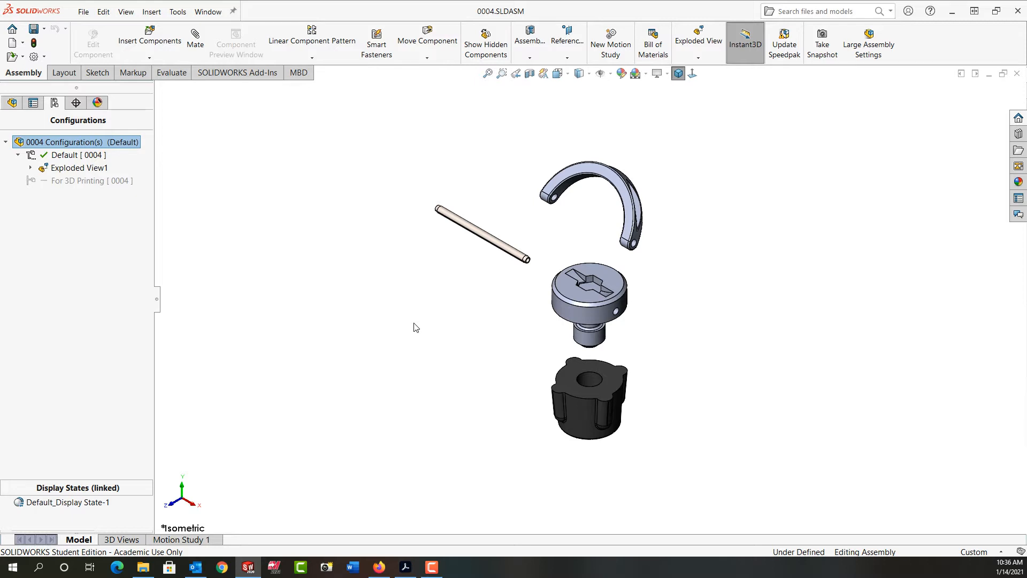
# - Select Exploded View1 and expand it to list Explode Step1 through Step4
pyautogui.click(78, 167)
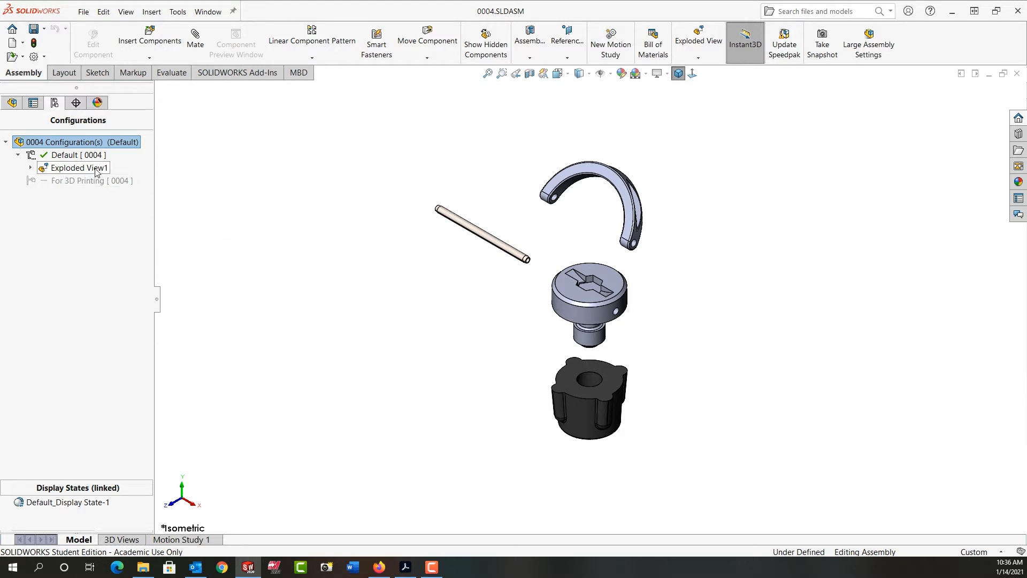
pyautogui.click(72, 155)
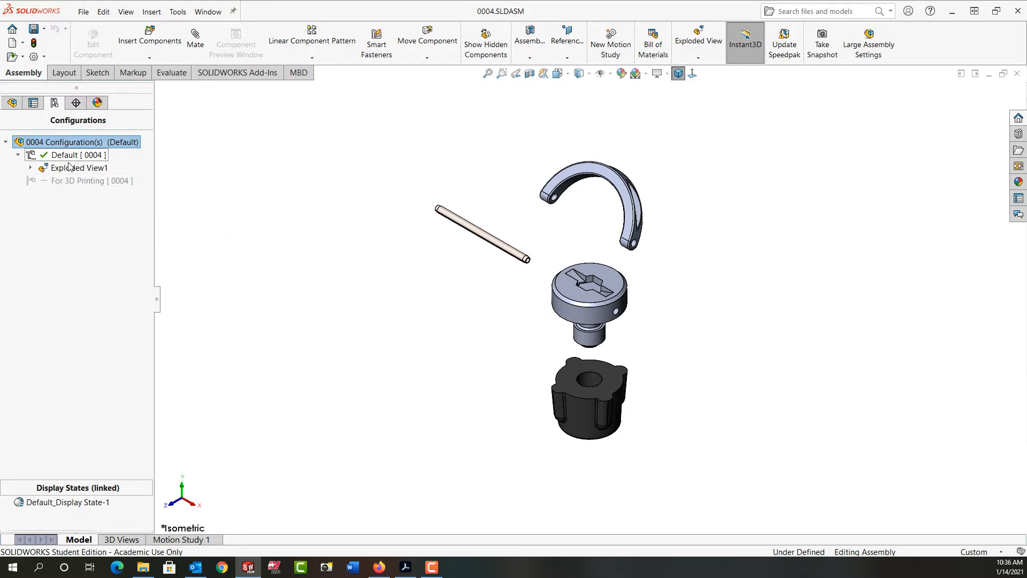
pyautogui.click(30, 167)
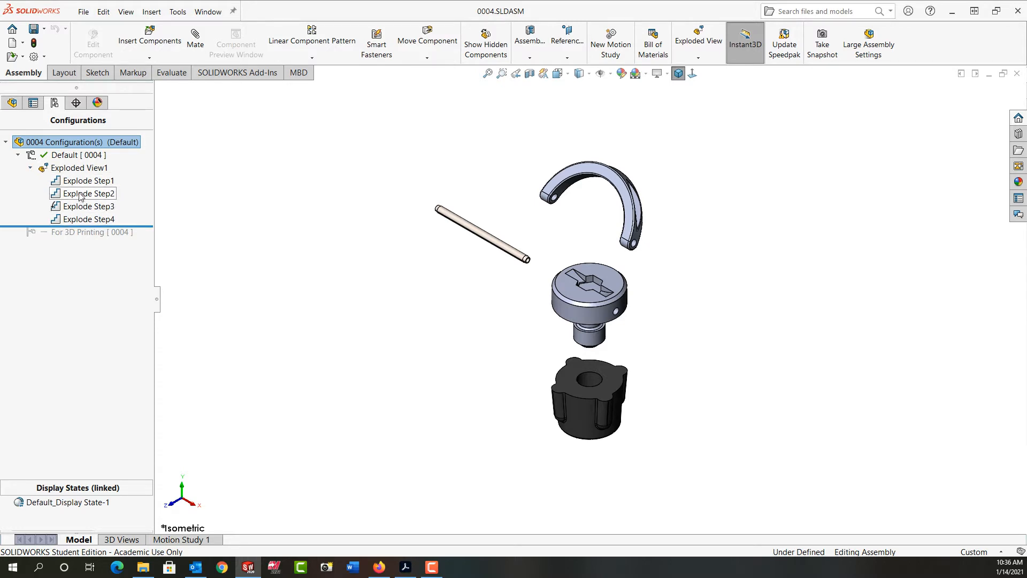
pyautogui.rightClick(87, 193)
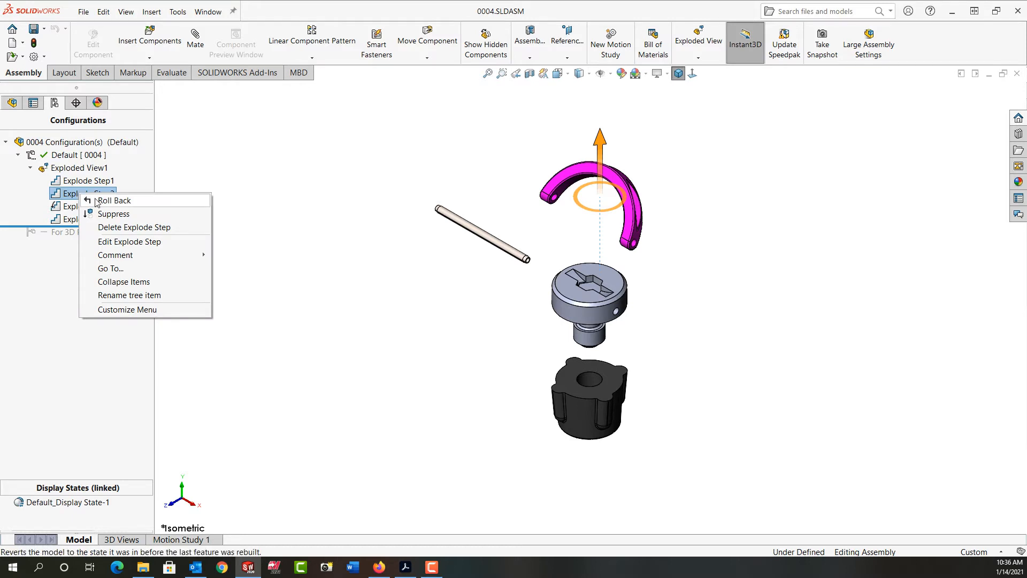
pyautogui.click(129, 241)
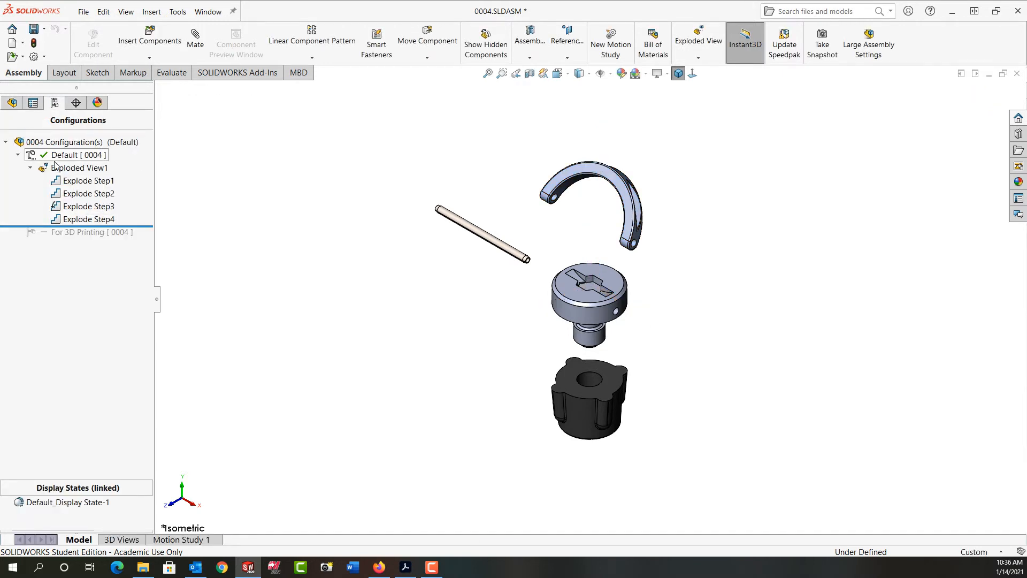
# - Edit the Exploded View1 feature from its right-click menu
pyautogui.rightClick(77, 168)
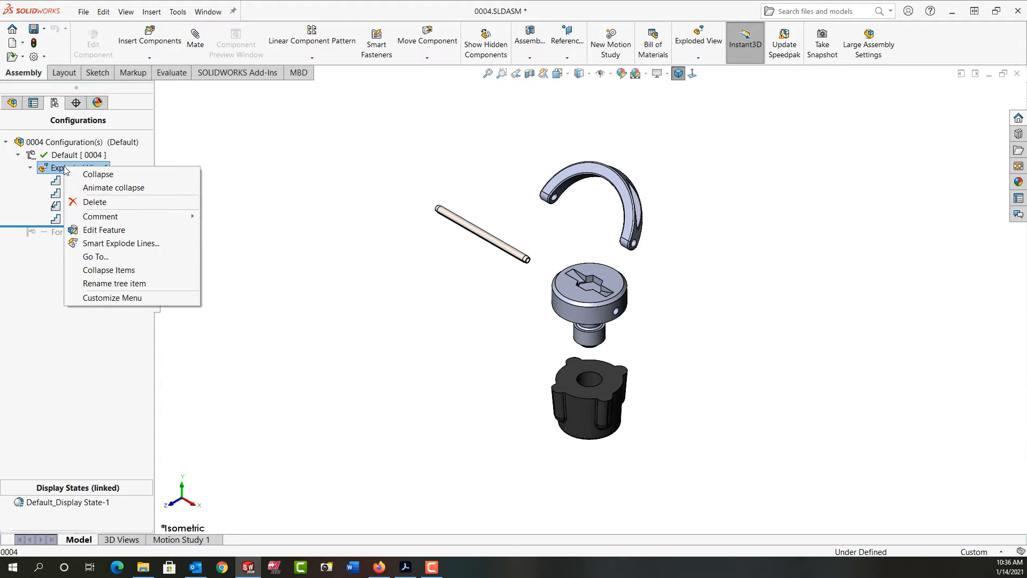
pyautogui.moveTo(103, 230)
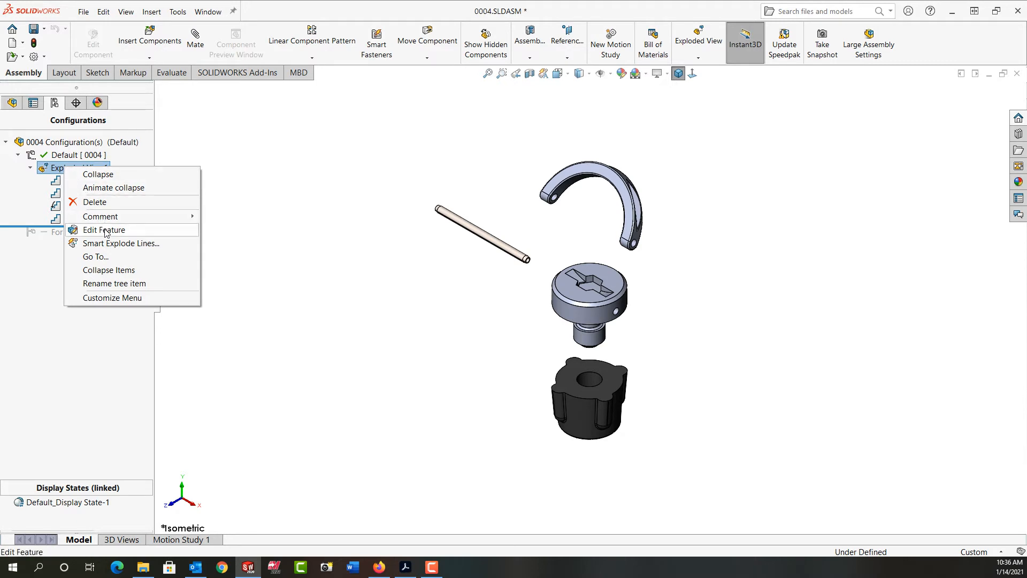
pyautogui.click(103, 230)
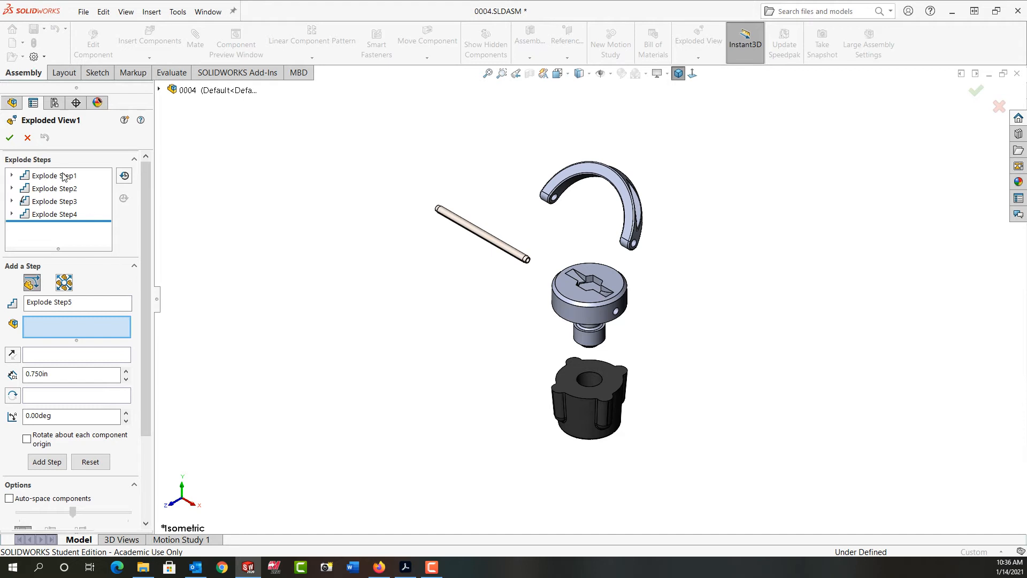
pyautogui.moveTo(65, 167)
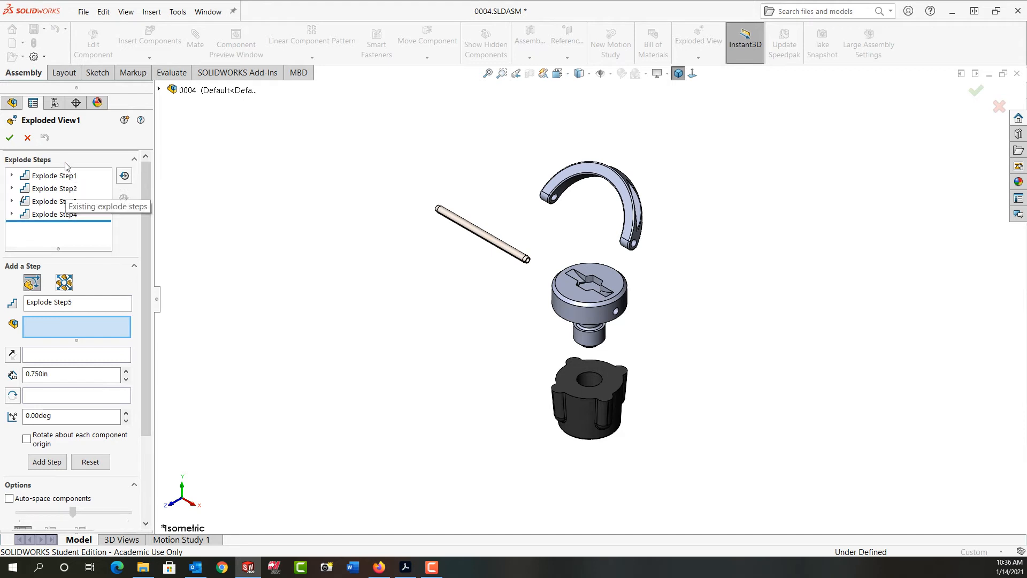
pyautogui.moveTo(70, 218)
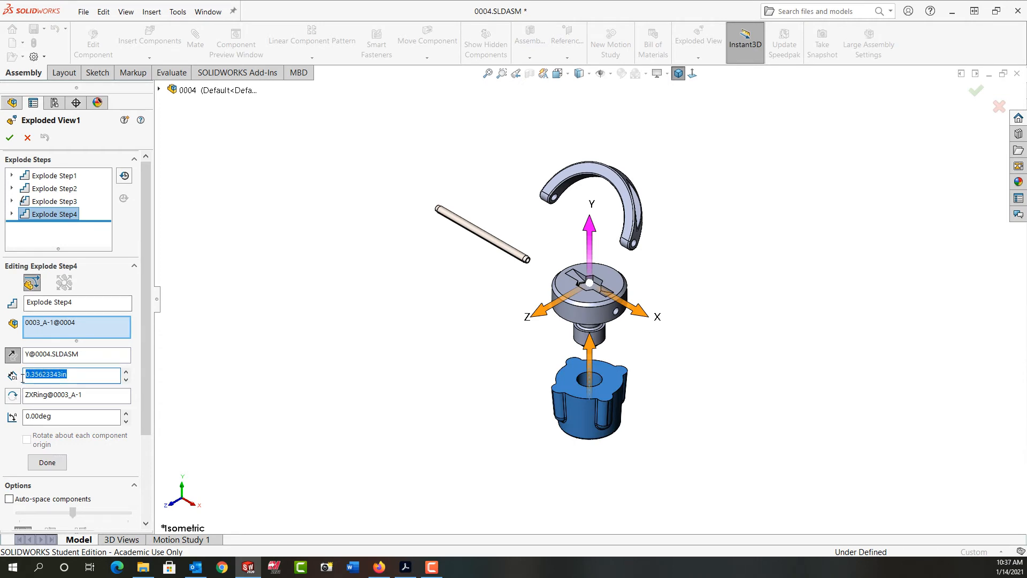
# - Set Explode Step4's distance to .375 in and apply it
pyautogui.write('.375')
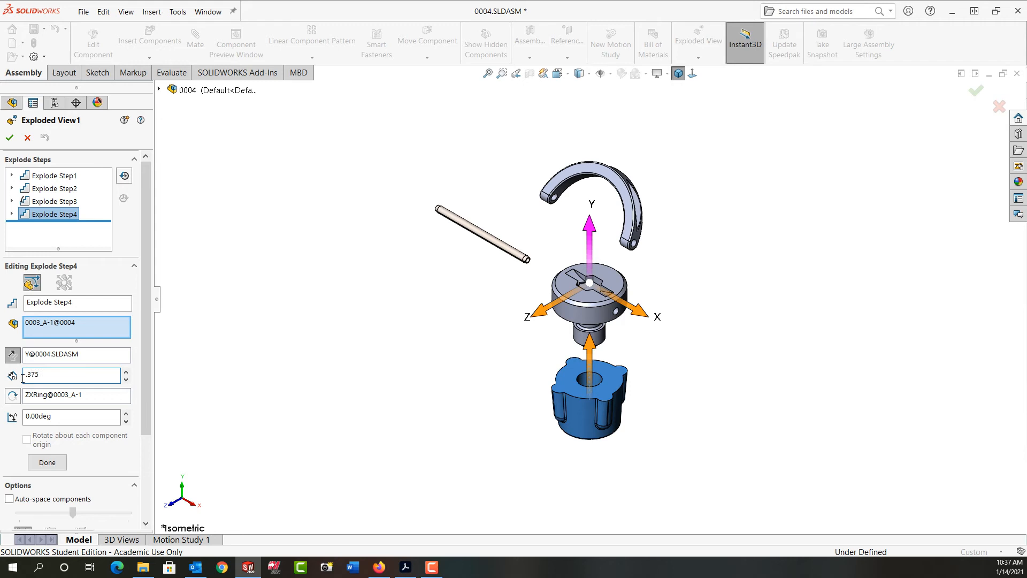
pyautogui.click(47, 462)
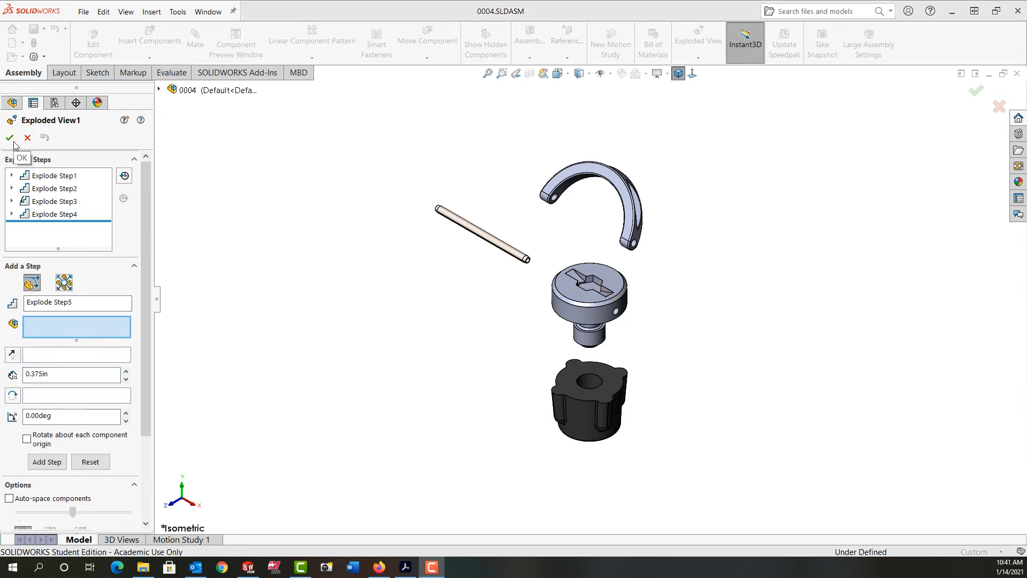
pyautogui.moveTo(62, 198)
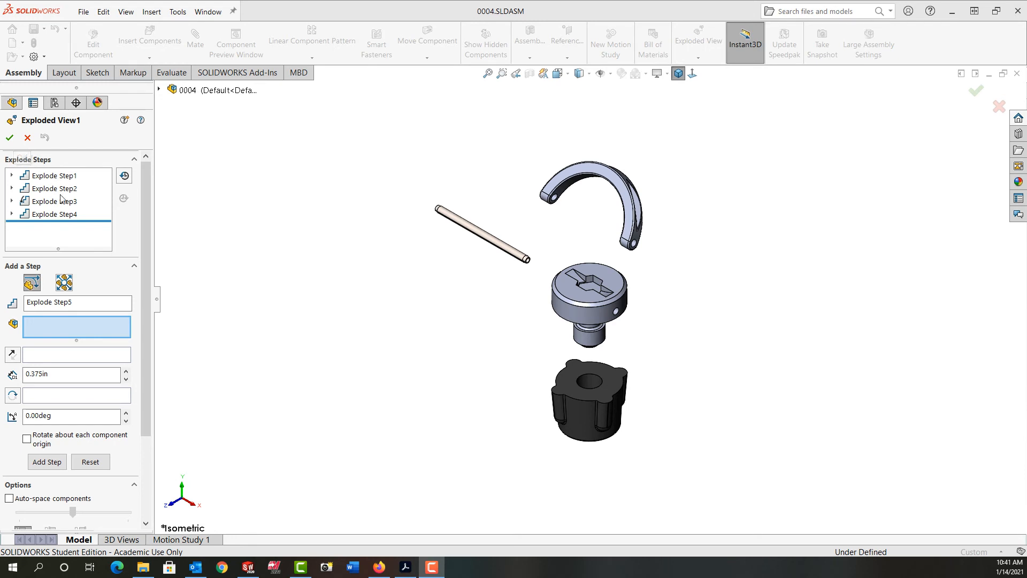
pyautogui.moveTo(92, 220)
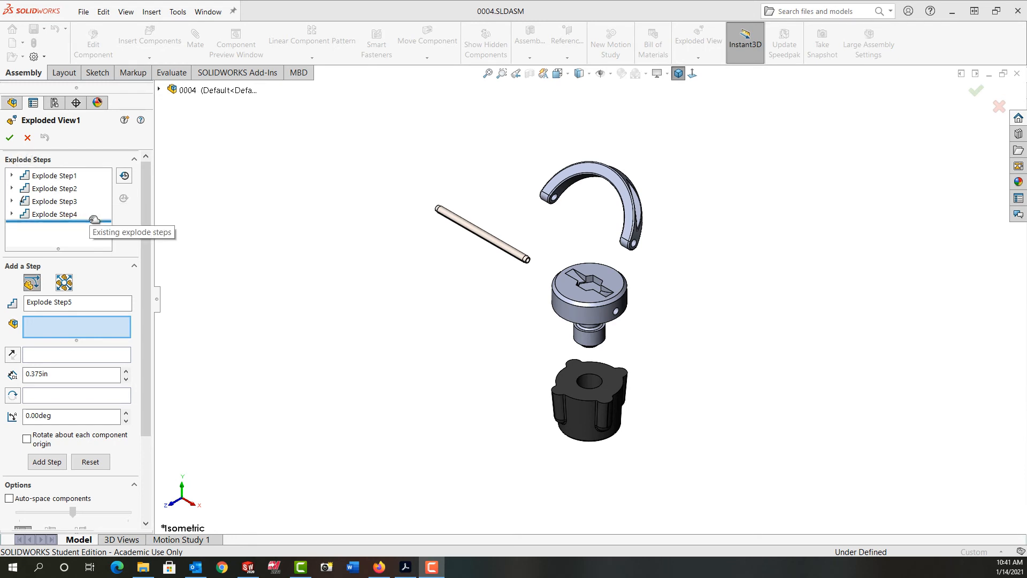
# - Move the rollback bar to just below Explode Step2
pyautogui.click(53, 175)
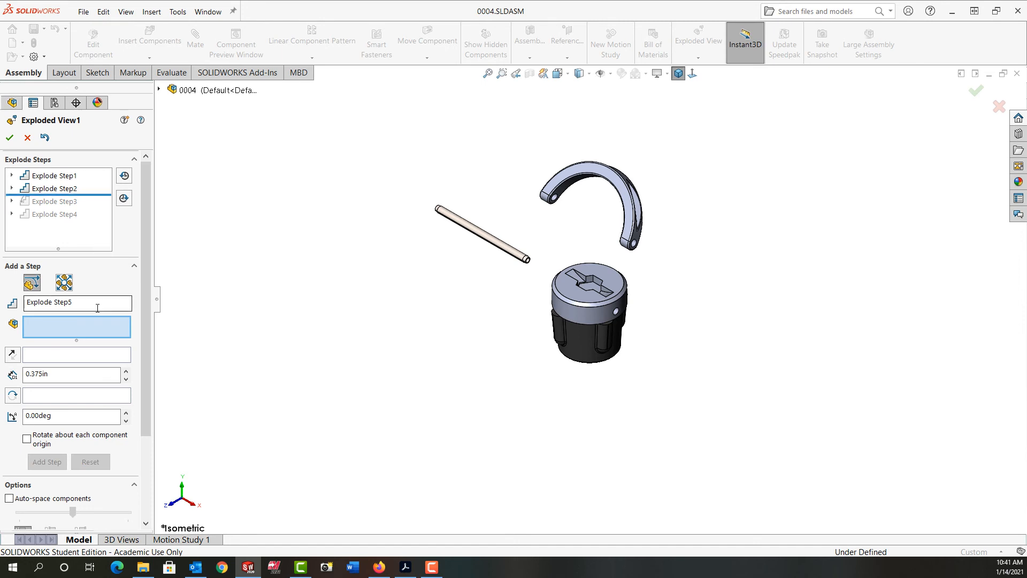
pyautogui.moveTo(124, 198)
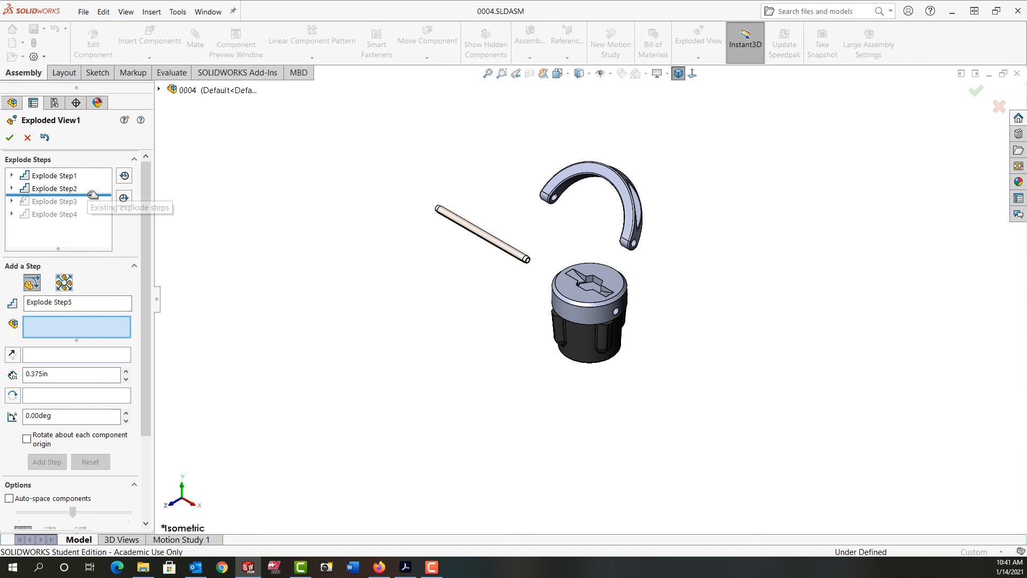